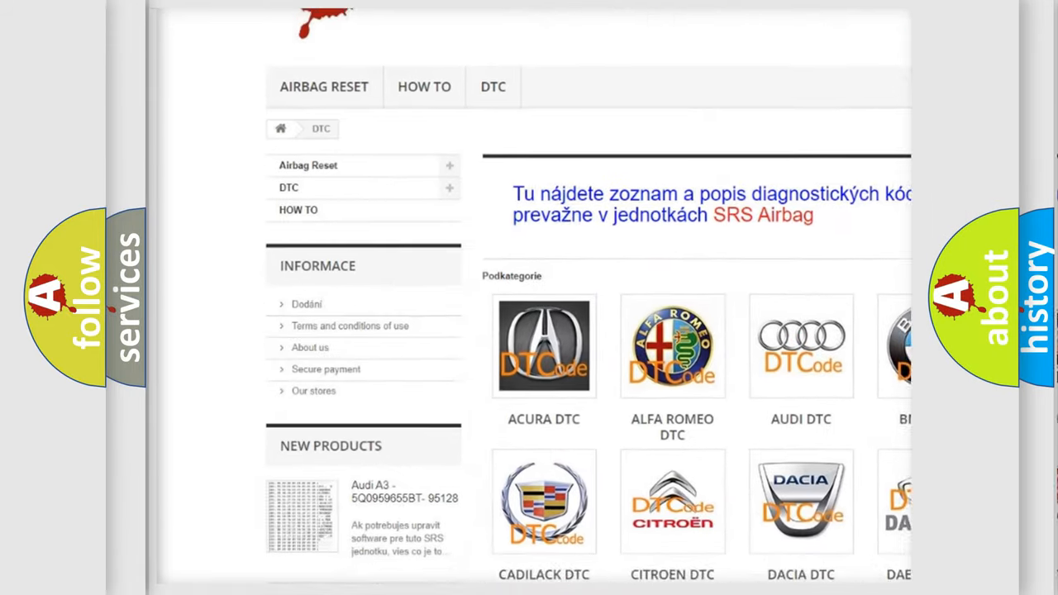
scroll("down", 3)
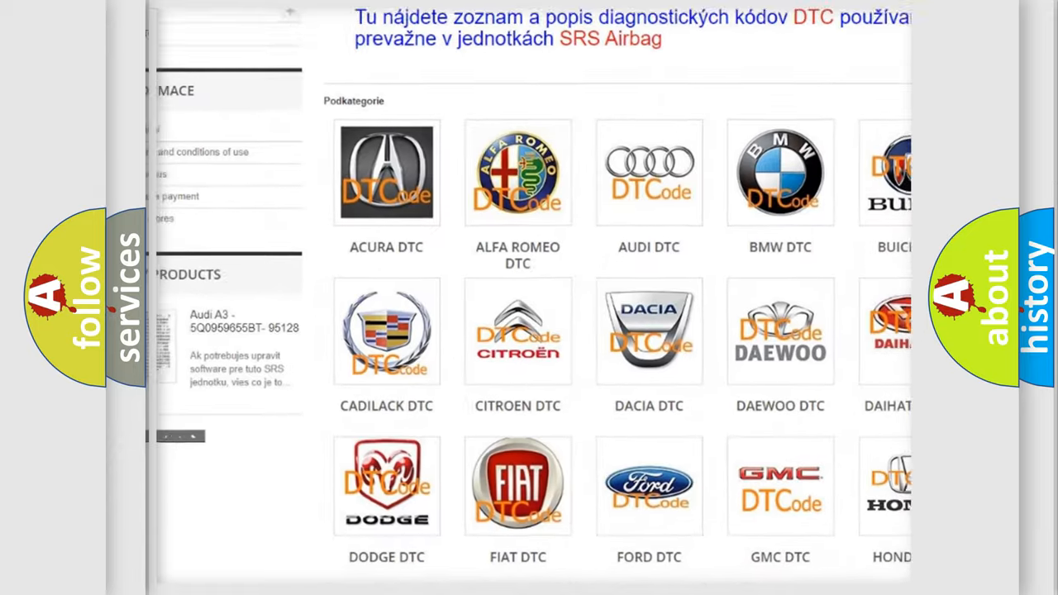